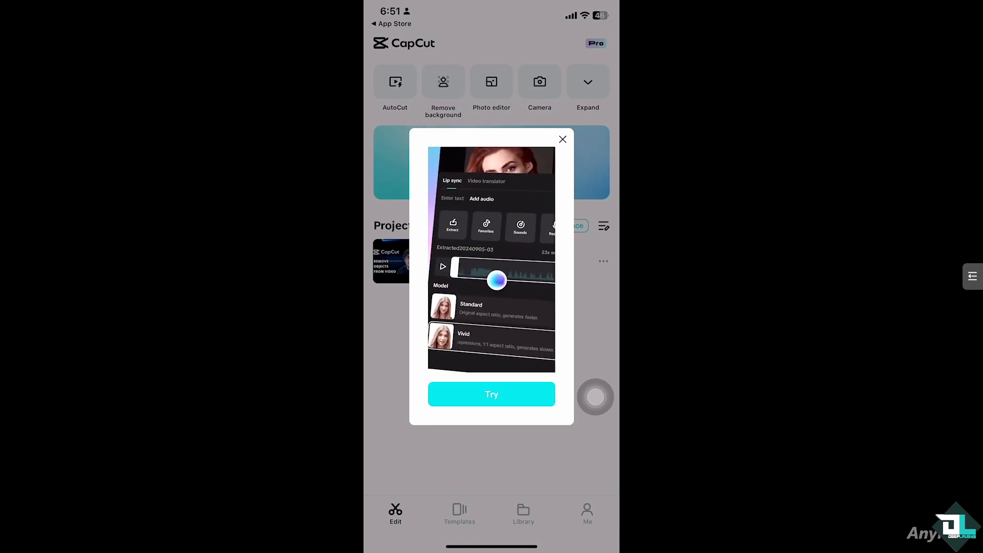
# - Dismiss the promo pop-up and open the 'How To Make Template Longer' project in the editor
pyautogui.click(562, 139)
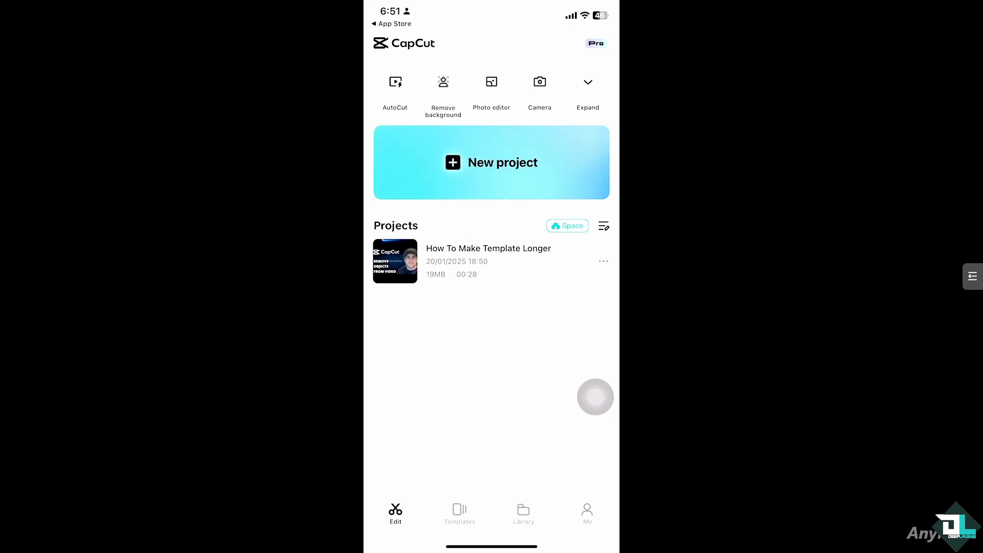
pyautogui.click(588, 81)
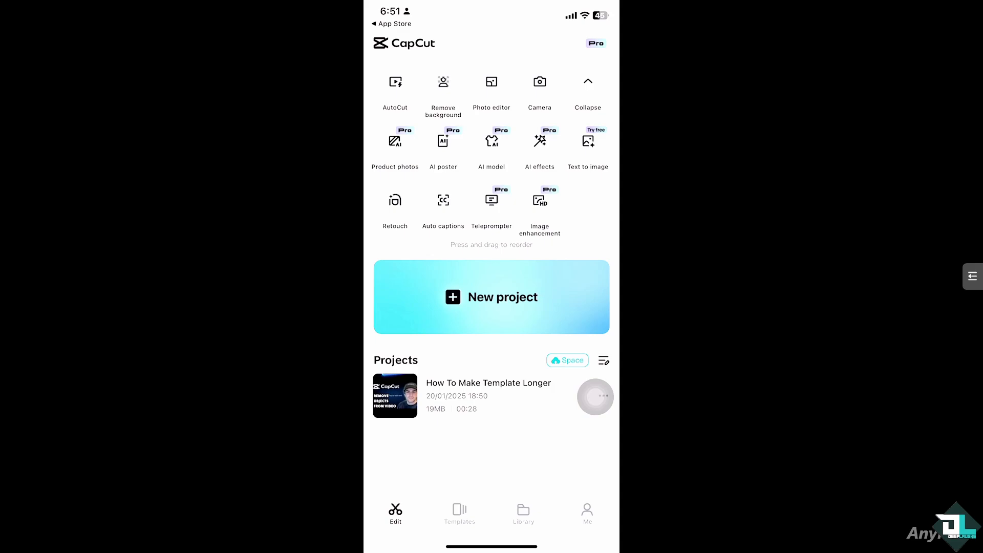
pyautogui.click(587, 81)
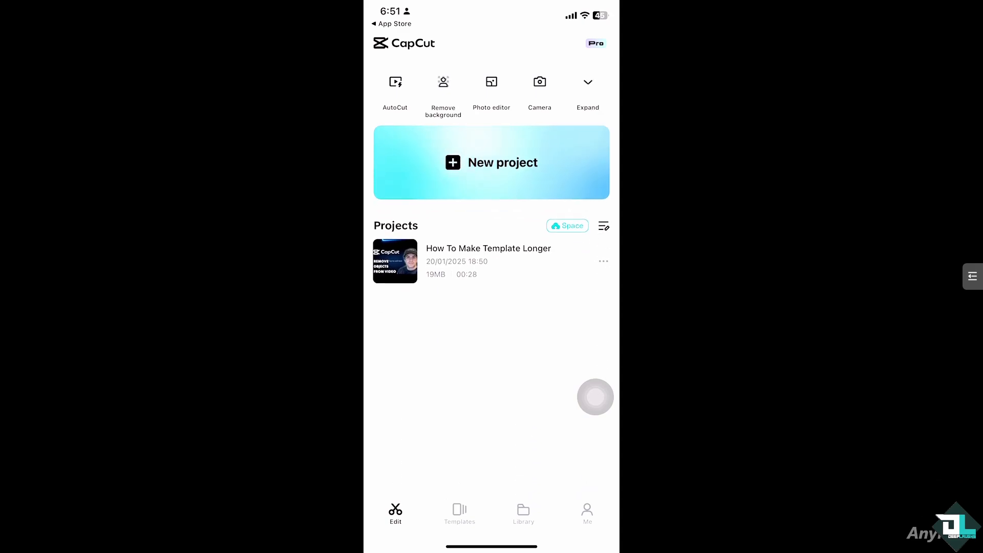
pyautogui.click(395, 261)
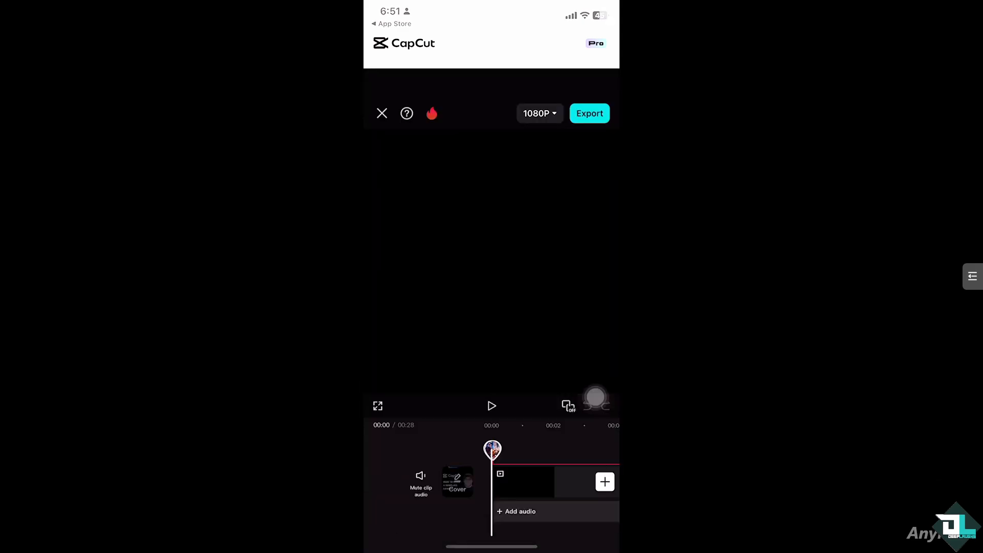
# - Preview the template briefly, then select the 10-second WELCOME overlay clip for editing
pyautogui.click(492, 405)
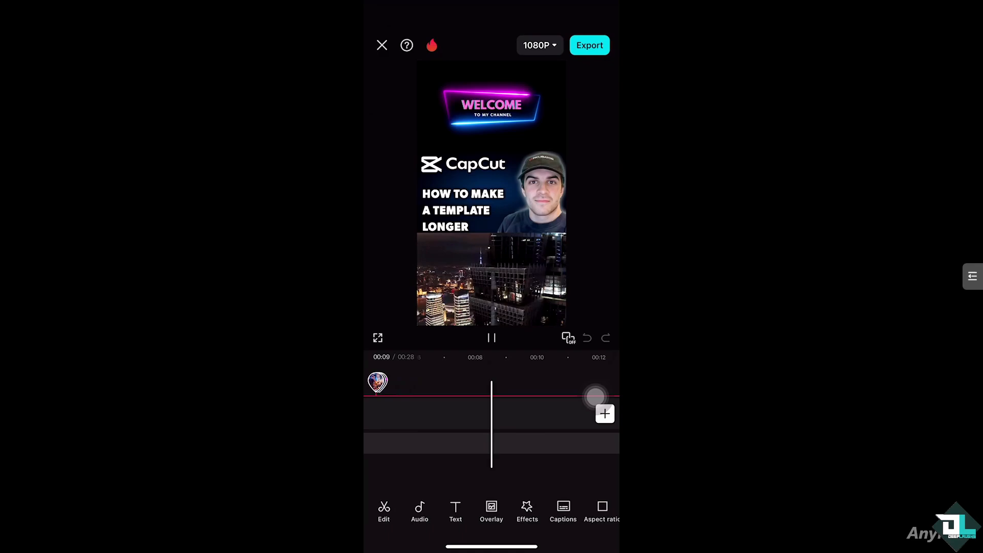
pyautogui.click(492, 338)
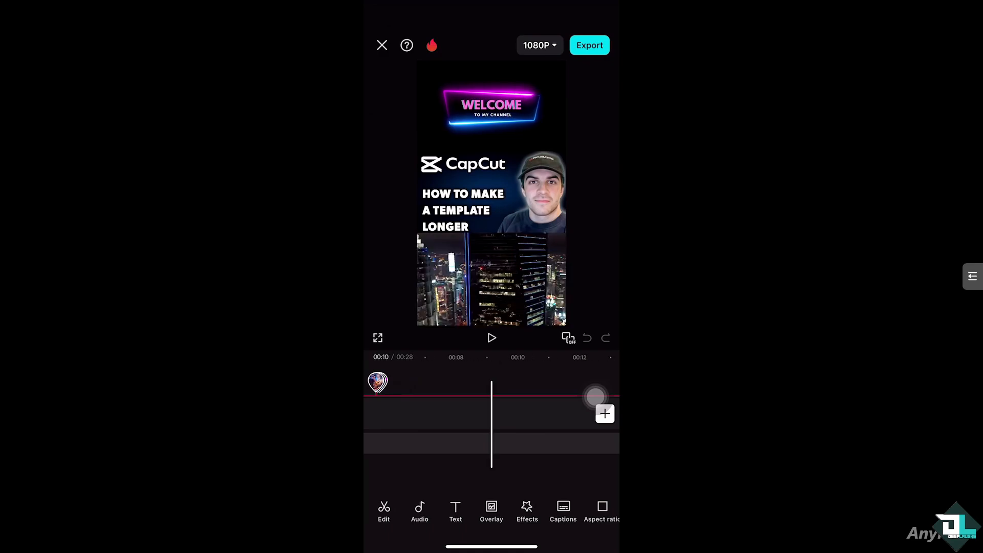
pyautogui.click(491, 337)
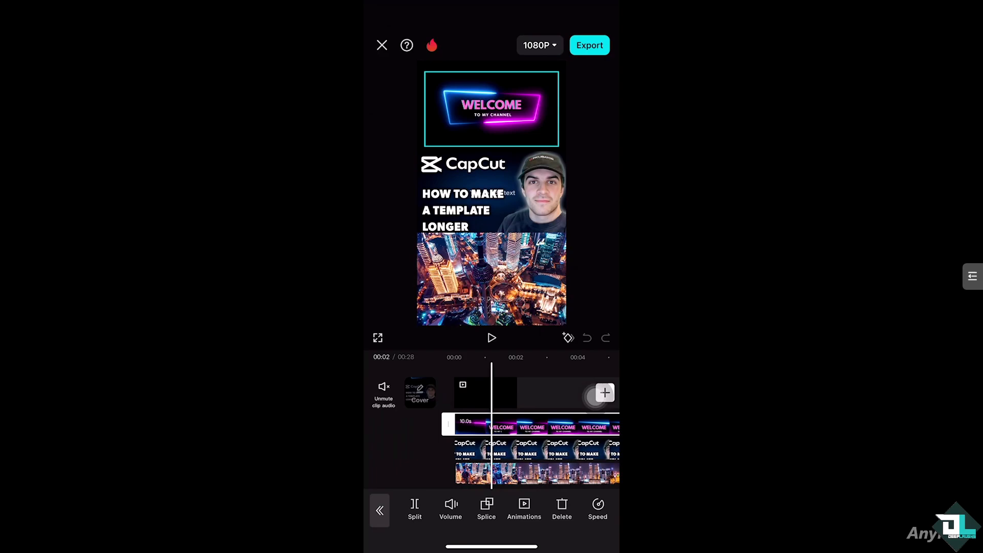
# - Bring up the Speed settings for the WELCOME overlay clip, currently 1x at 10 seconds
pyautogui.click(597, 507)
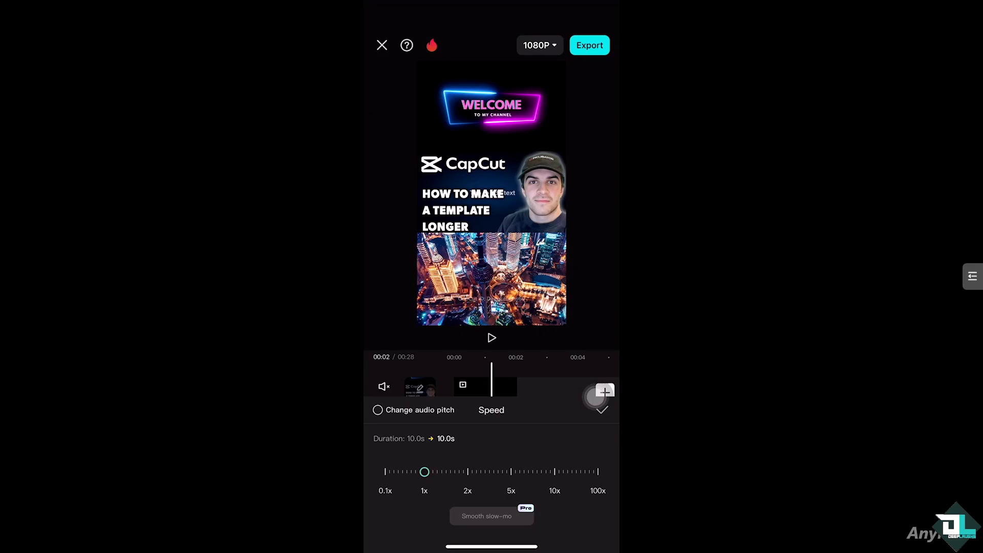
# - Set the WELCOME overlay clip's speed to 0.5x, stretching its duration to 20.0 seconds
pyautogui.moveTo(424, 472); pyautogui.dragTo(429, 471)
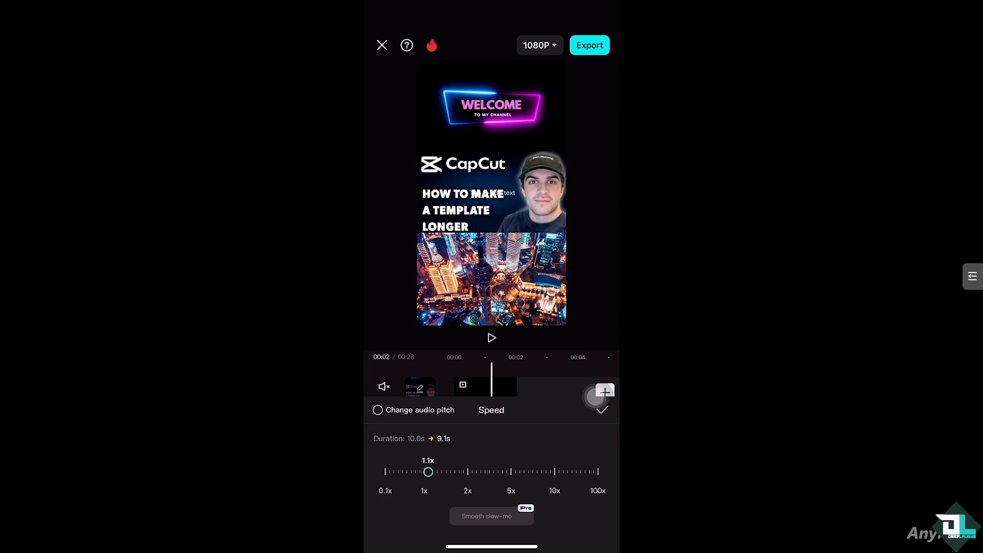
pyautogui.moveTo(428, 471); pyautogui.dragTo(403, 471)
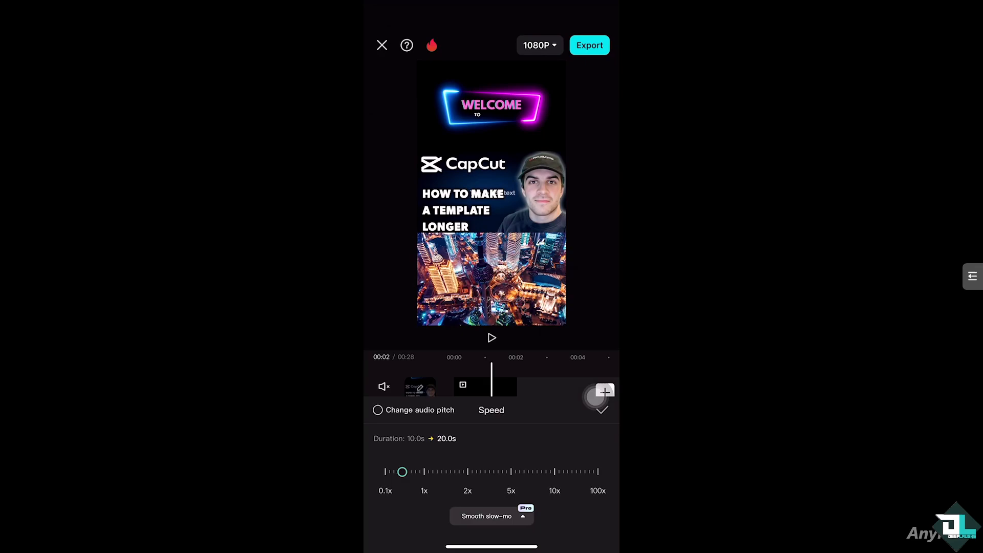
pyautogui.moveTo(403, 472); pyautogui.dragTo(398, 471)
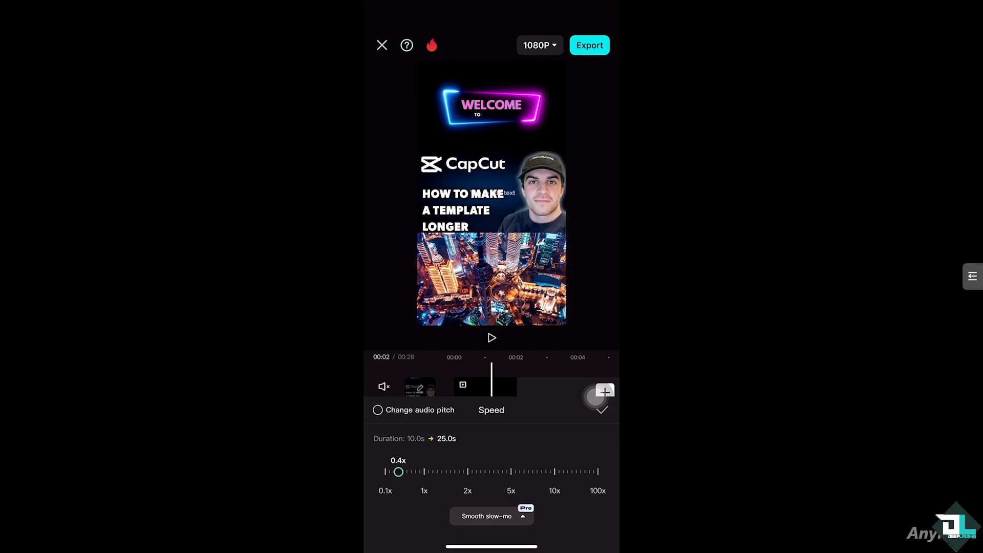
pyautogui.moveTo(398, 472); pyautogui.dragTo(415, 471)
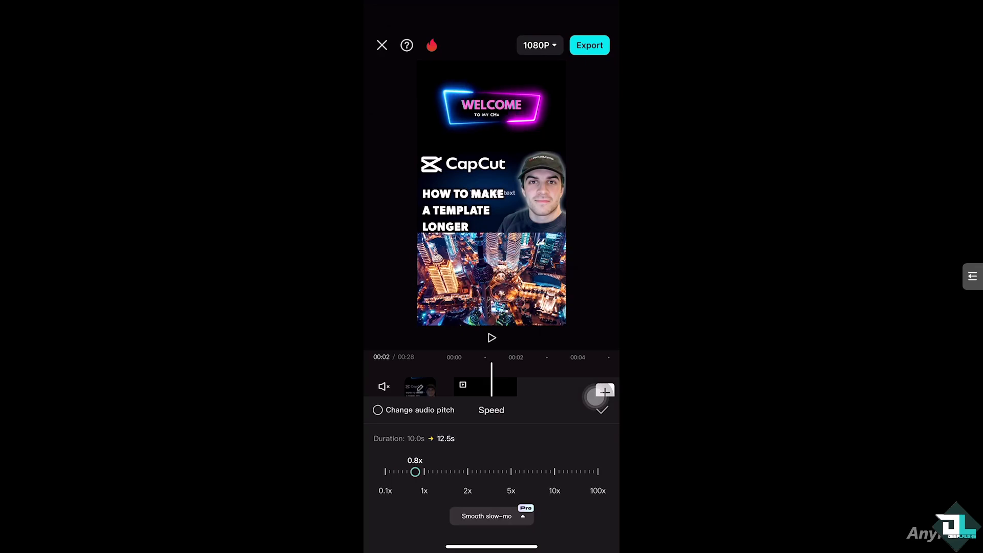
pyautogui.moveTo(414, 471); pyautogui.dragTo(402, 471)
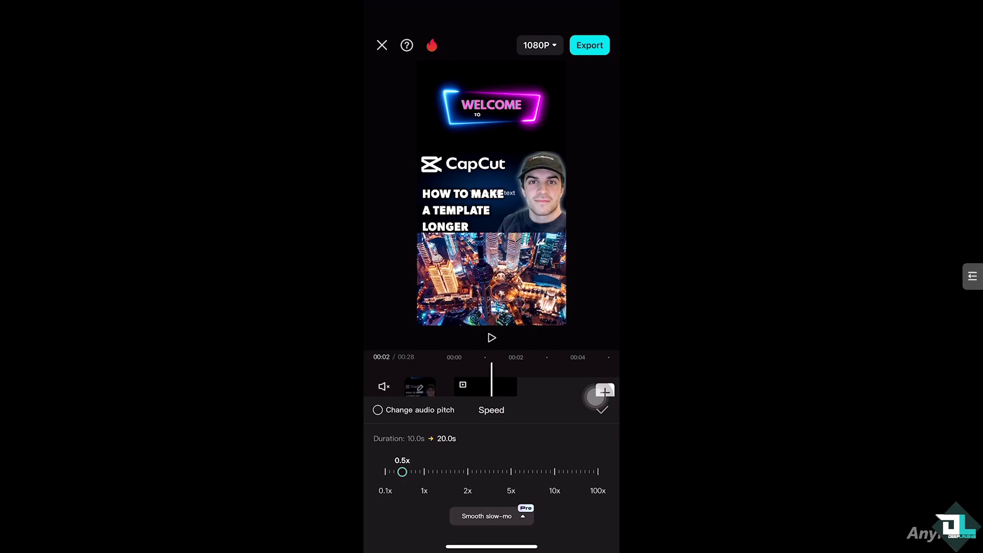
pyautogui.click(600, 406)
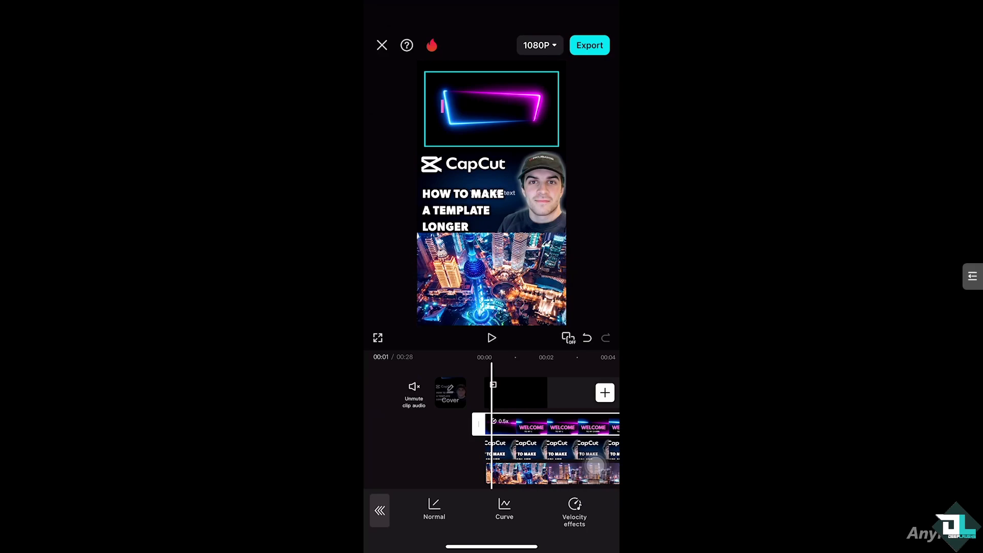
pyautogui.click(491, 338)
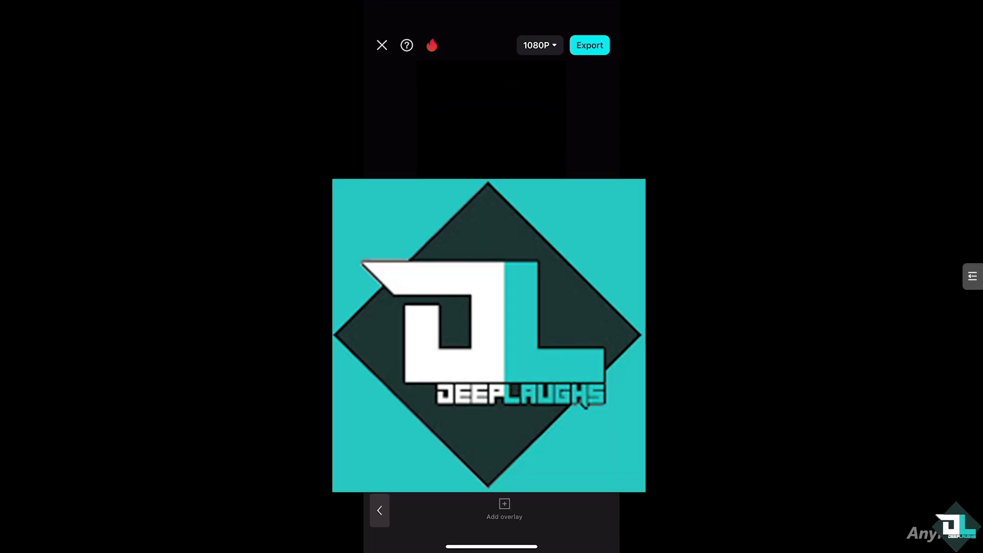
# - Add a new overlay clip and play back the resulting 32-second project
pyautogui.click(504, 503)
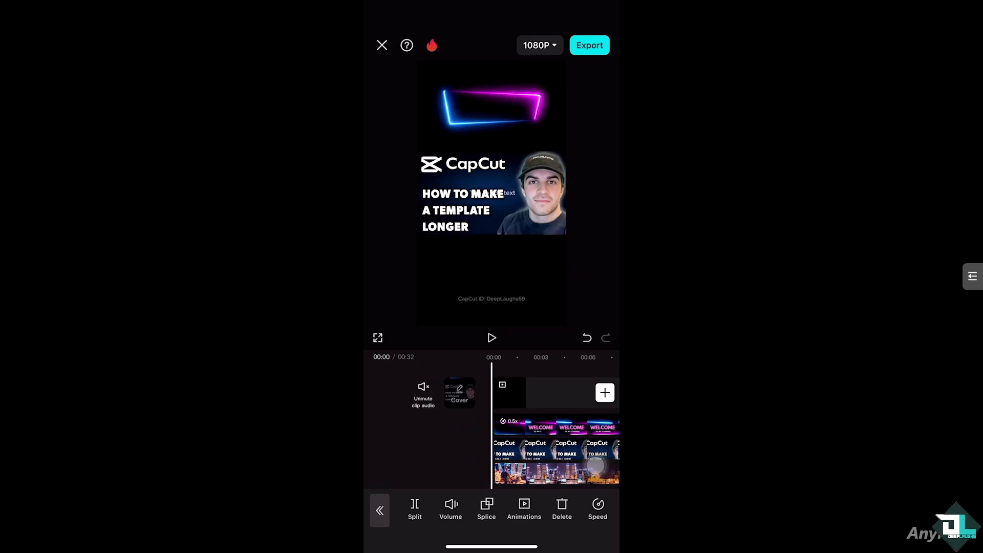
pyautogui.click(492, 338)
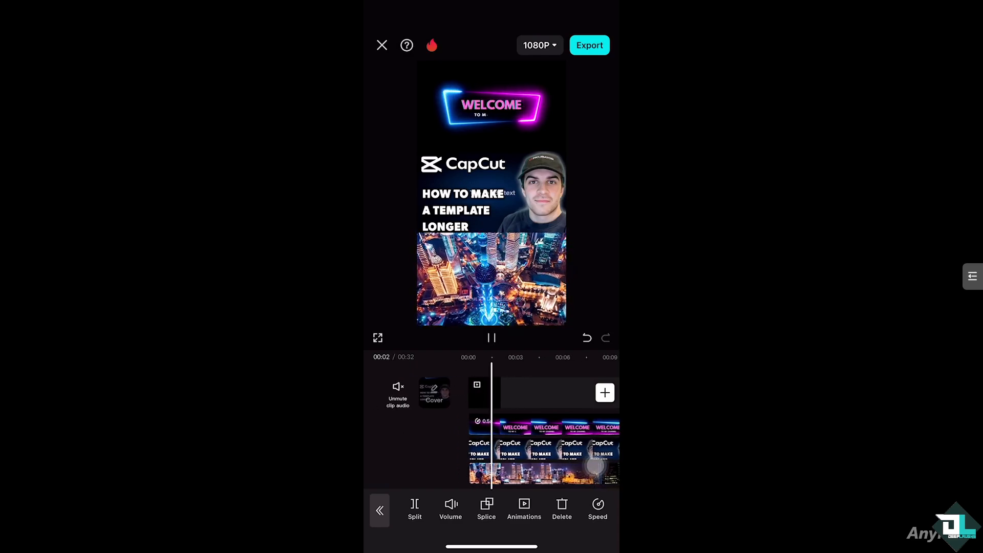